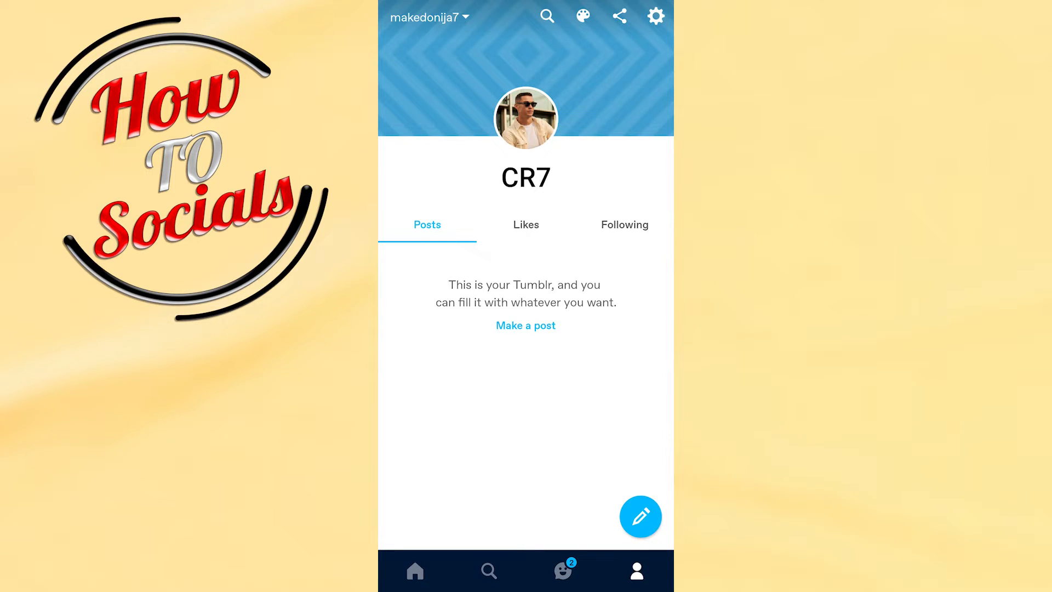
# Step: Open Tumblr's settings from the profile gear icon and reach the app's system App info page
pyautogui.click(655, 16)
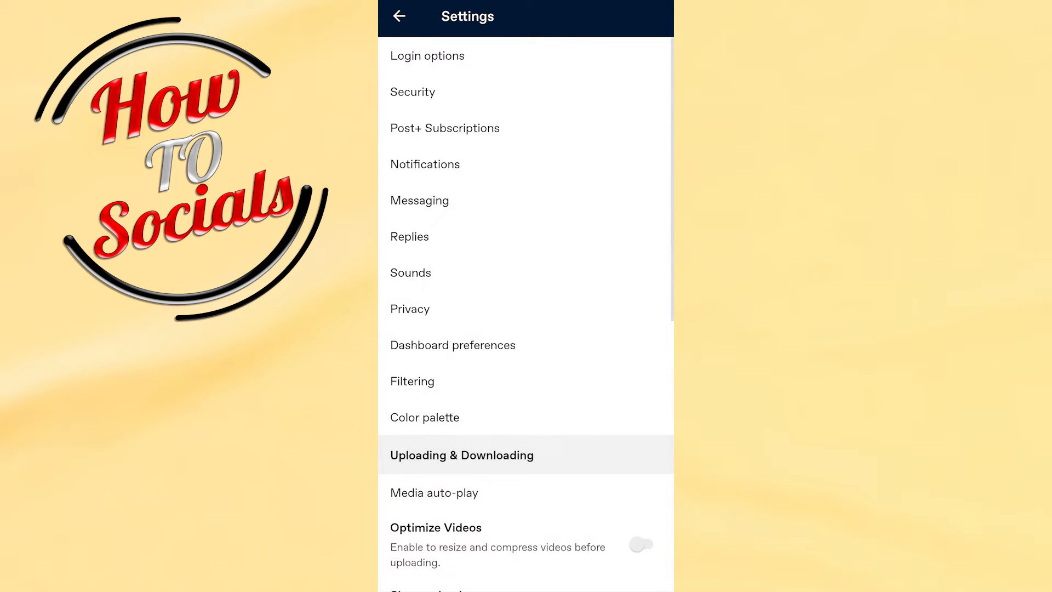
pyautogui.scroll(-3)
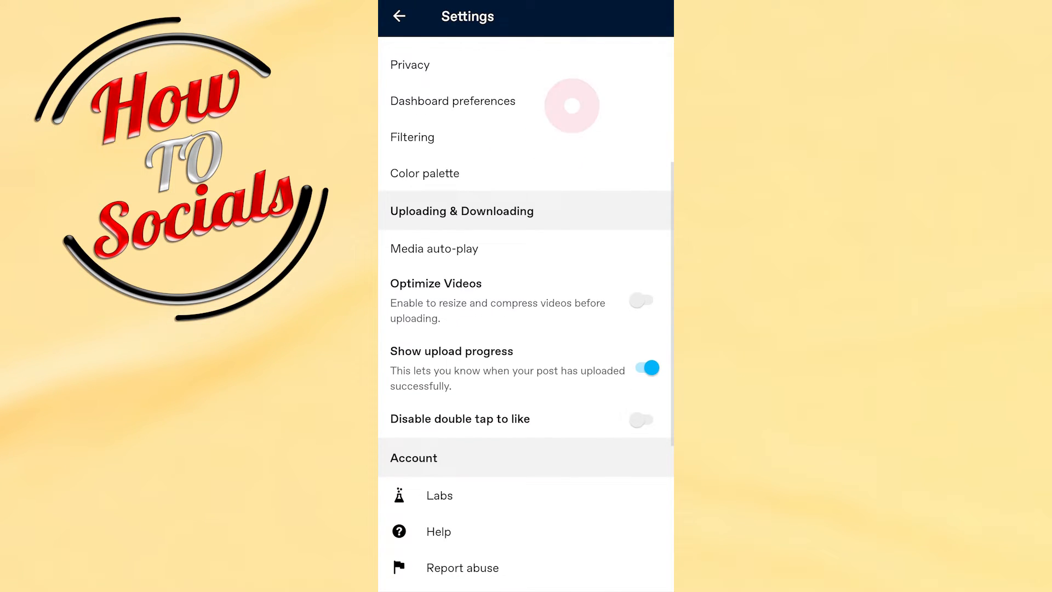
pyautogui.click(412, 137)
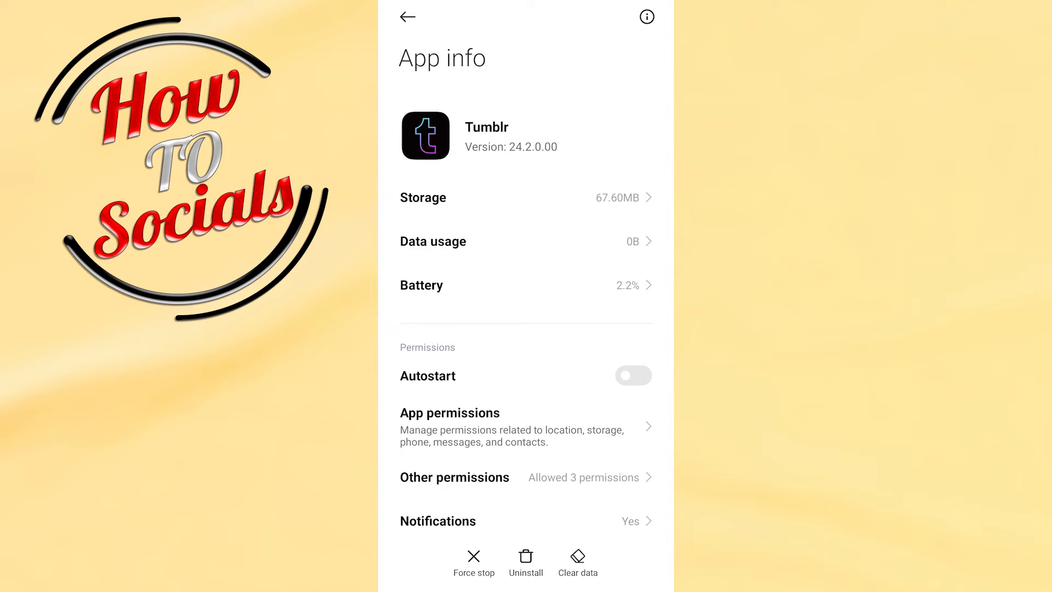
# Step: Set Tumblr's Battery saver option in App info to No restrictions
pyautogui.scroll(-3)
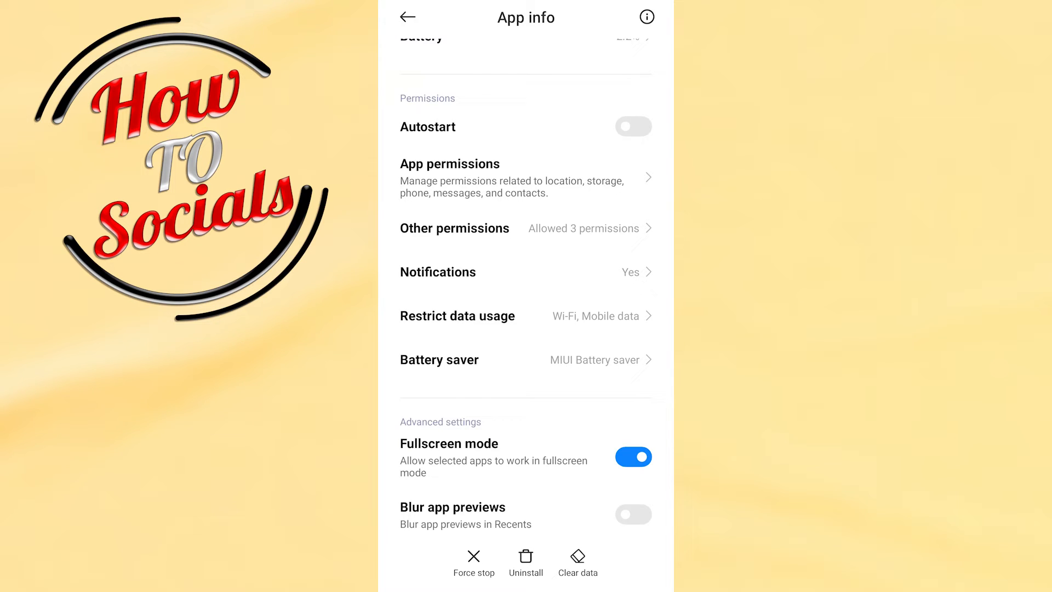
pyautogui.scroll(-3)
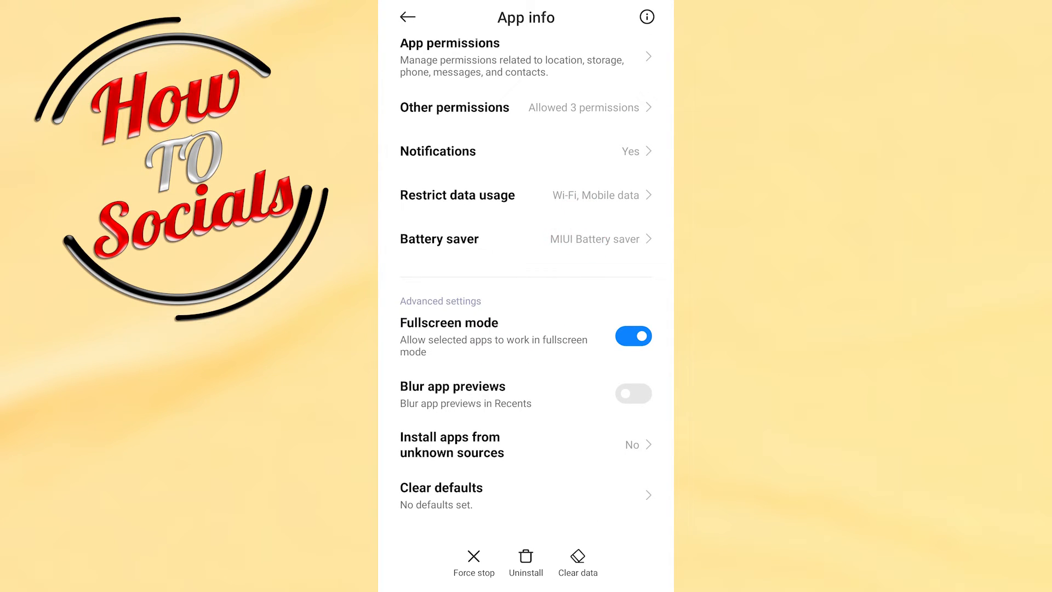
pyautogui.scroll(-3)
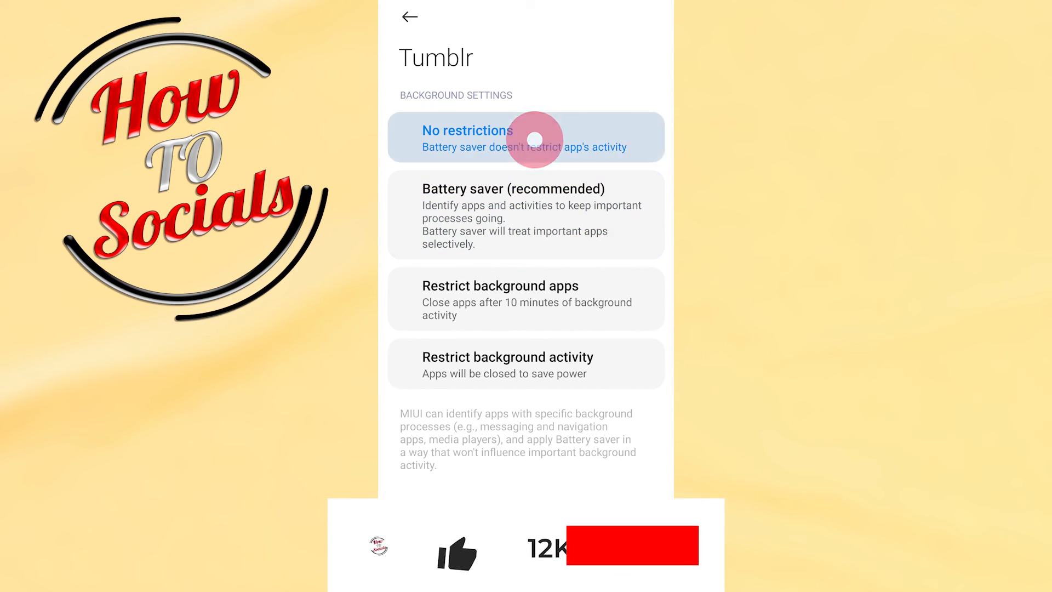
pyautogui.click(525, 137)
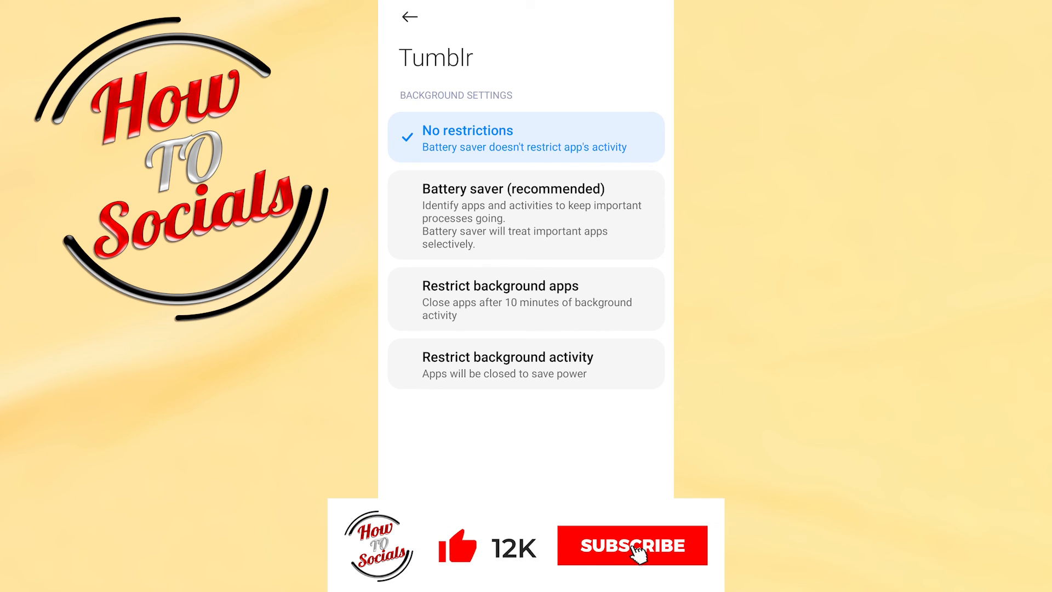
pyautogui.click(631, 545)
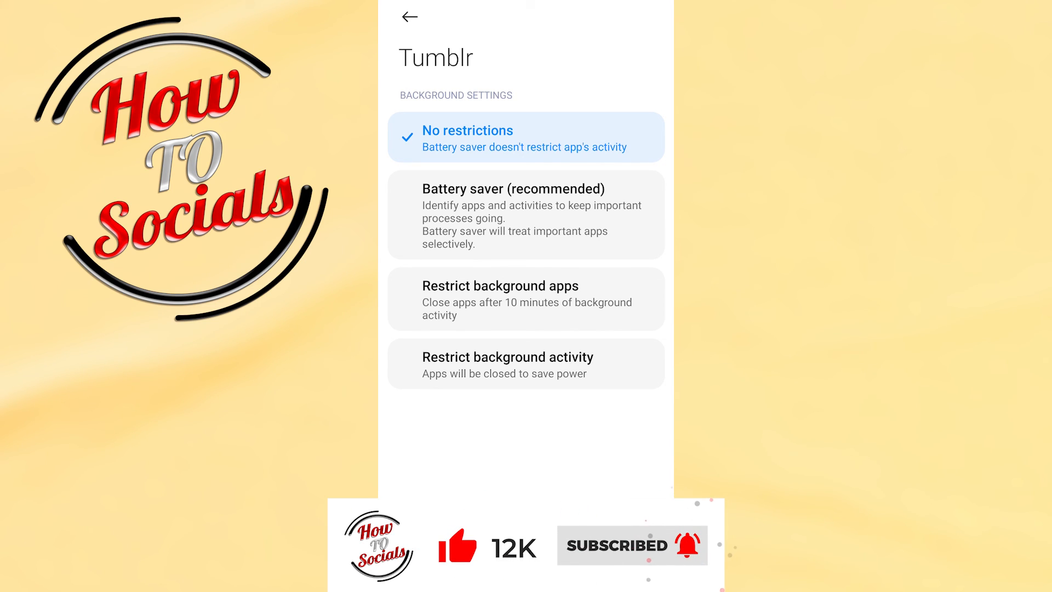